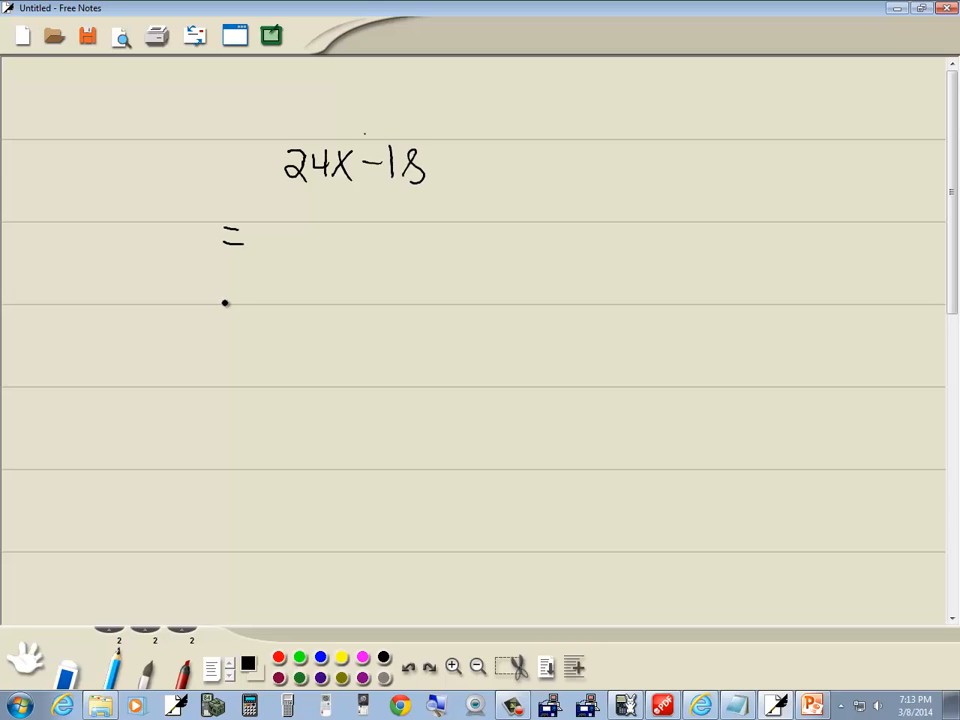
Launch the Wabbitemu TI-73 emulator from the taskbar over the notes page
left_click(438, 178)
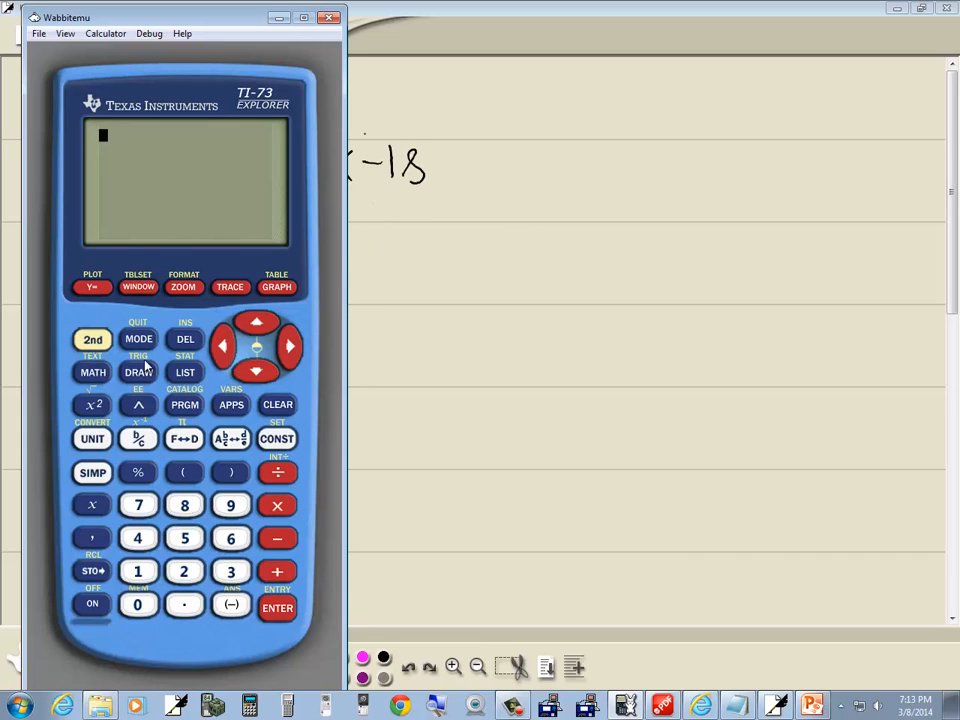
mouse_move(184, 388)
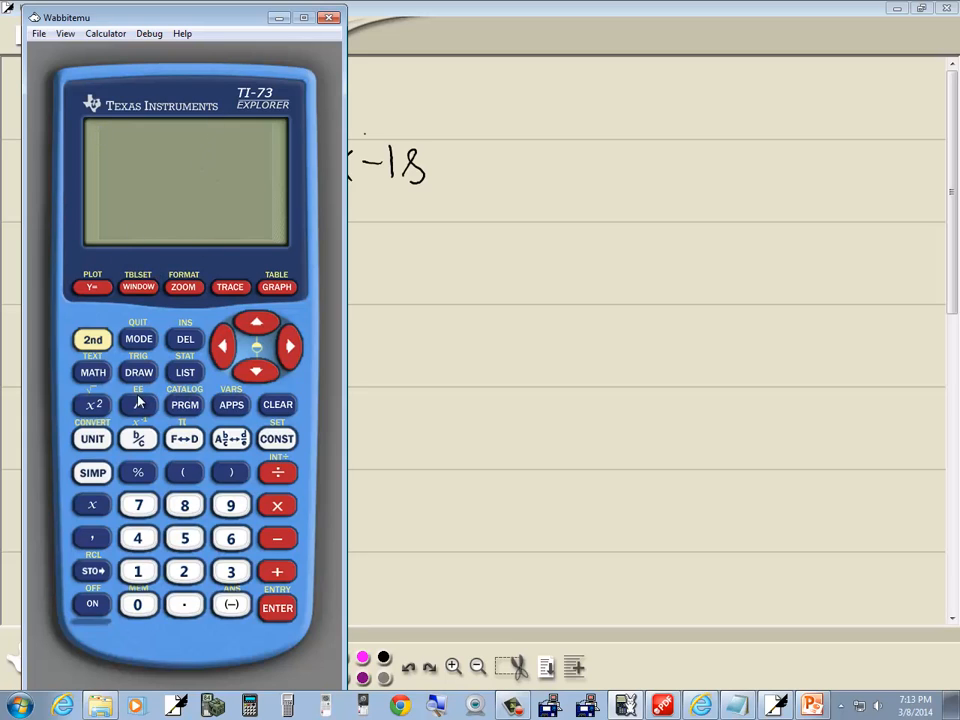
Evaluate gcd(24,18) from the MATH menu on the TI-73, giving 6
left_click(92, 372)
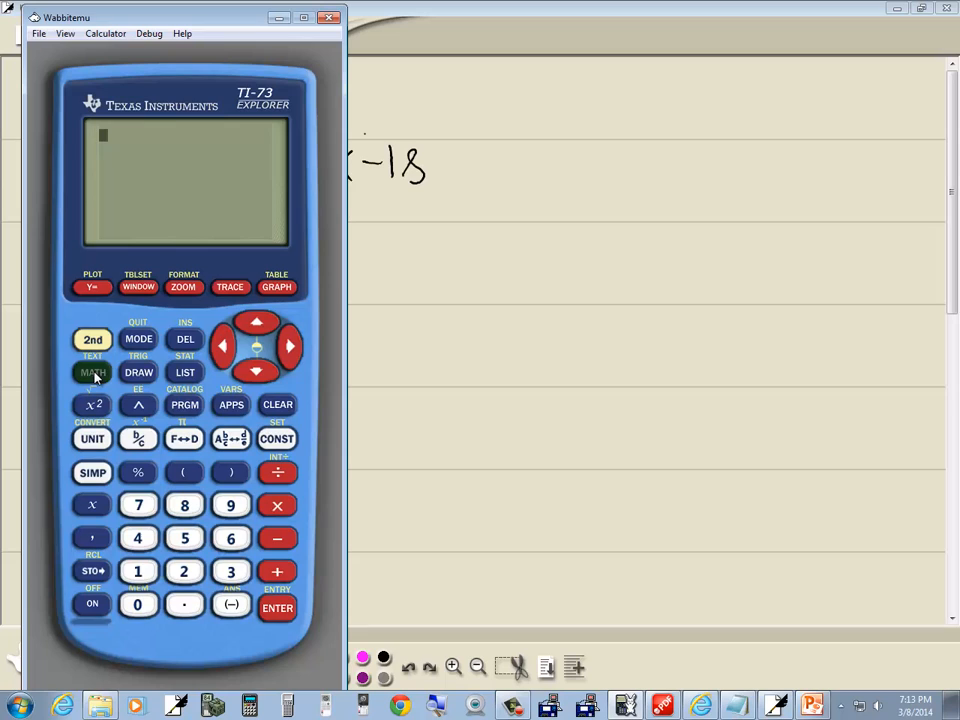
left_click(92, 372)
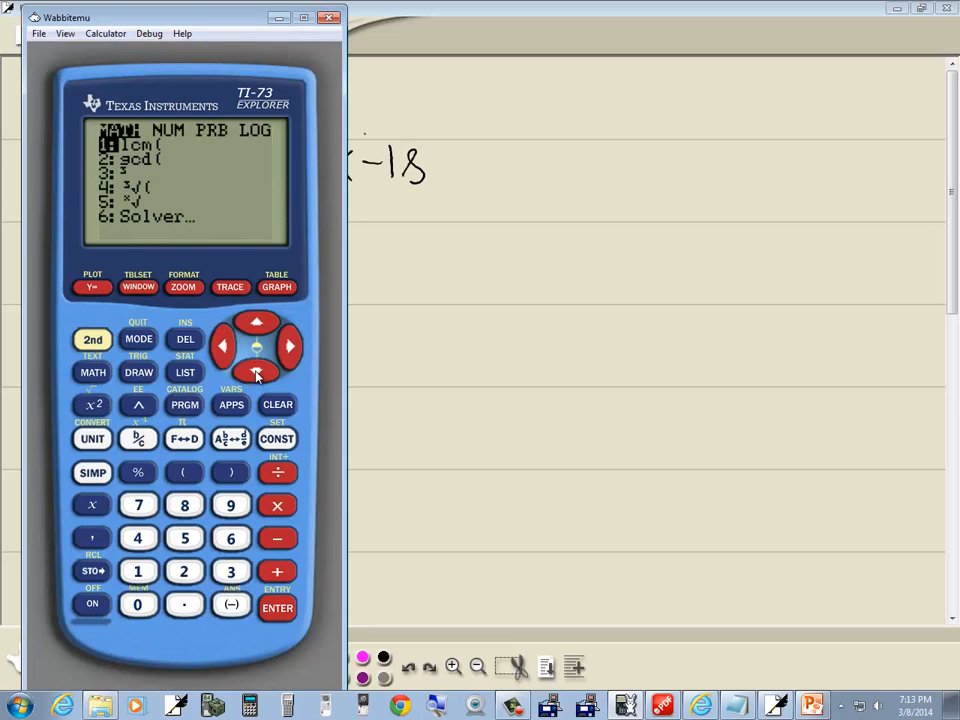
left_click(256, 372)
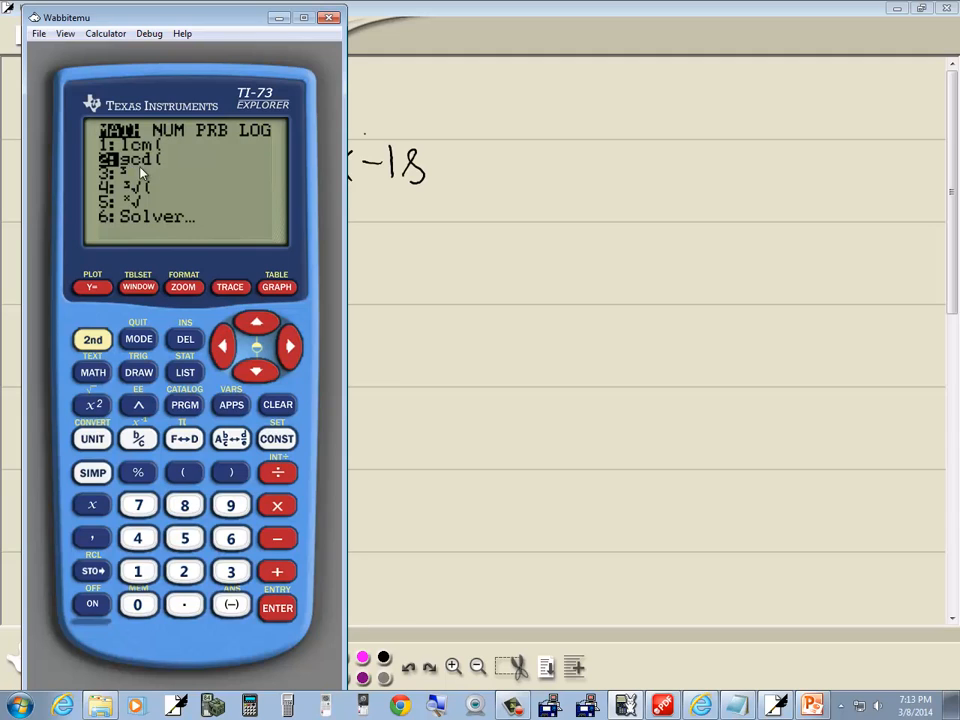
mouse_move(276, 608)
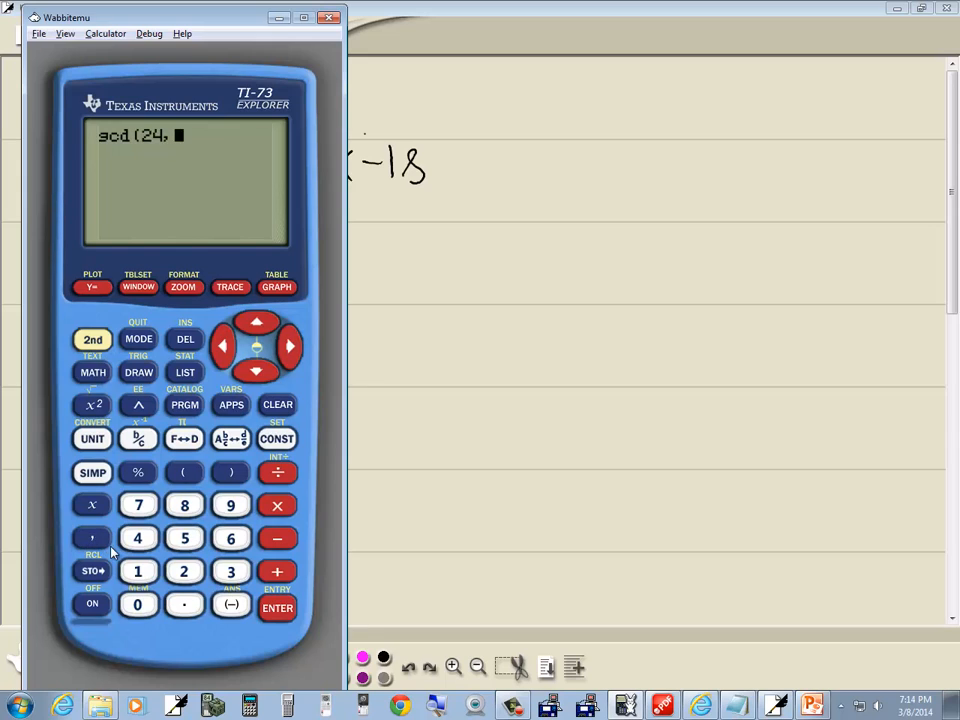
left_click(184, 504)
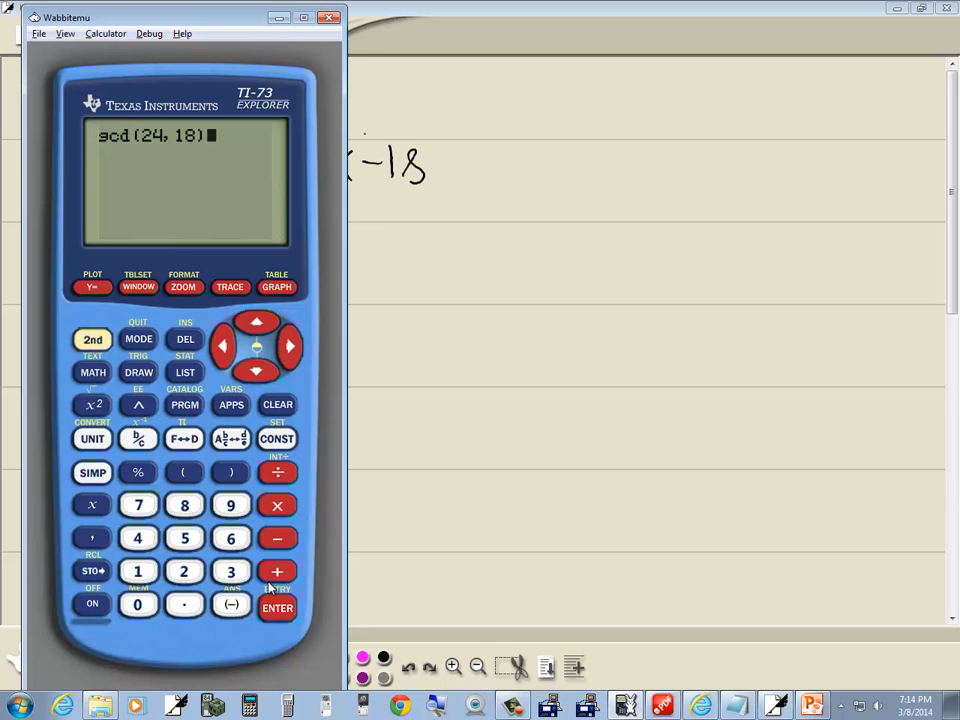
left_click(276, 608)
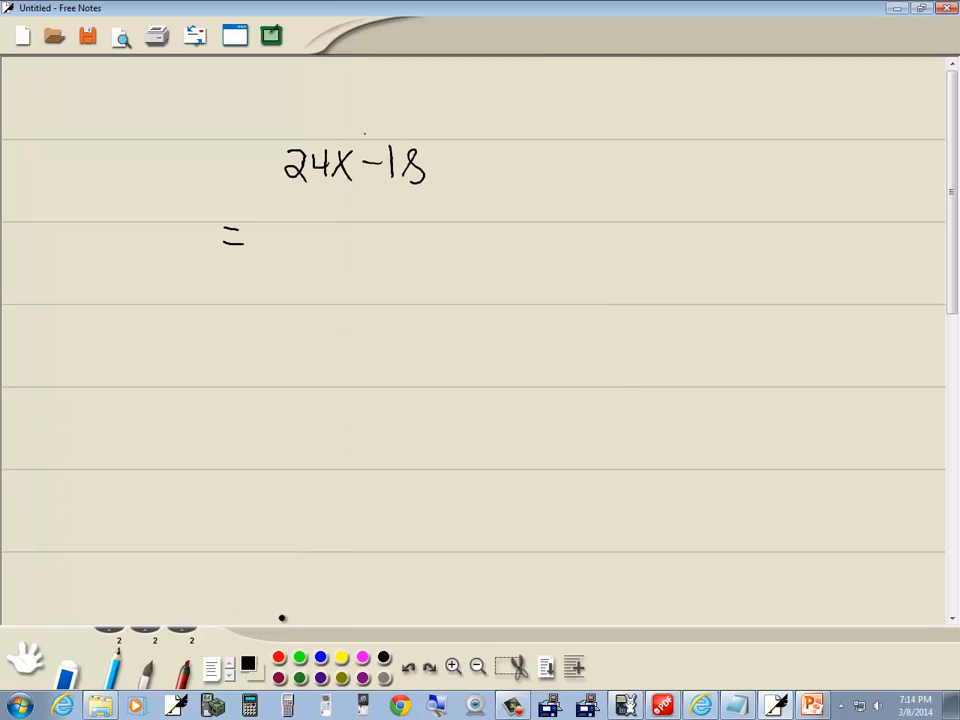
Handwrite the factored form 6(4x-3) after the equals sign
left_click_drag(264, 250, 284, 224)
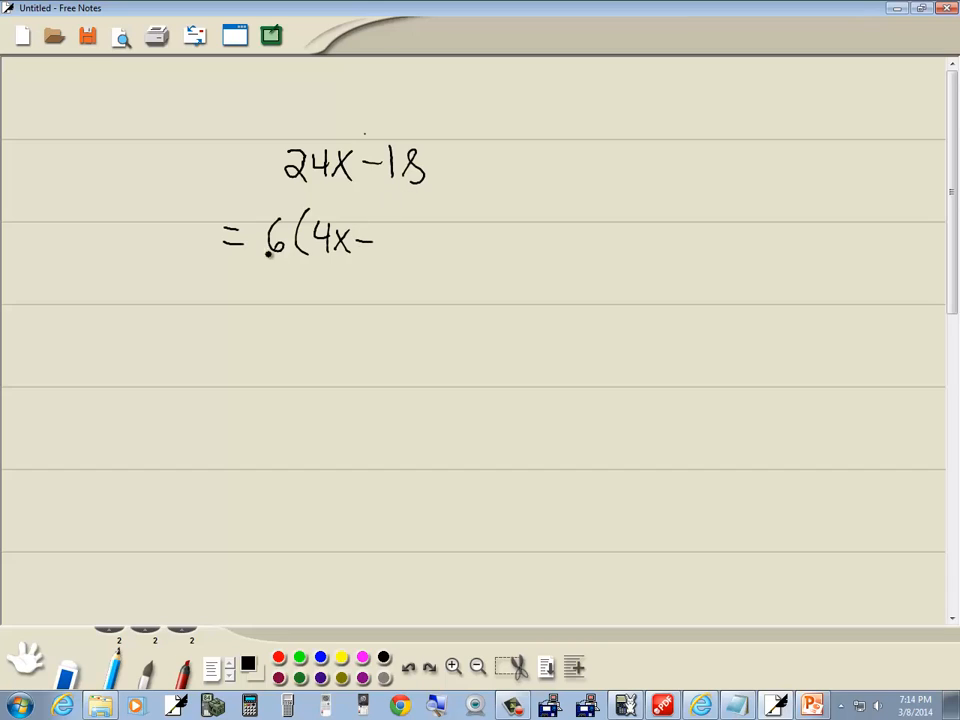
left_click_drag(376, 240, 416, 250)
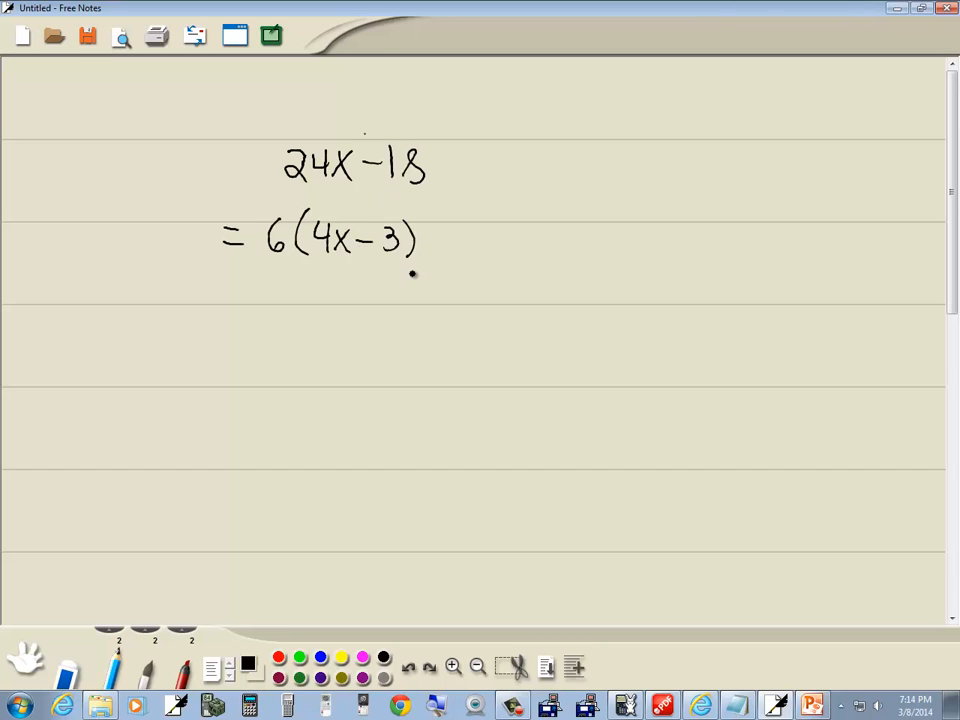